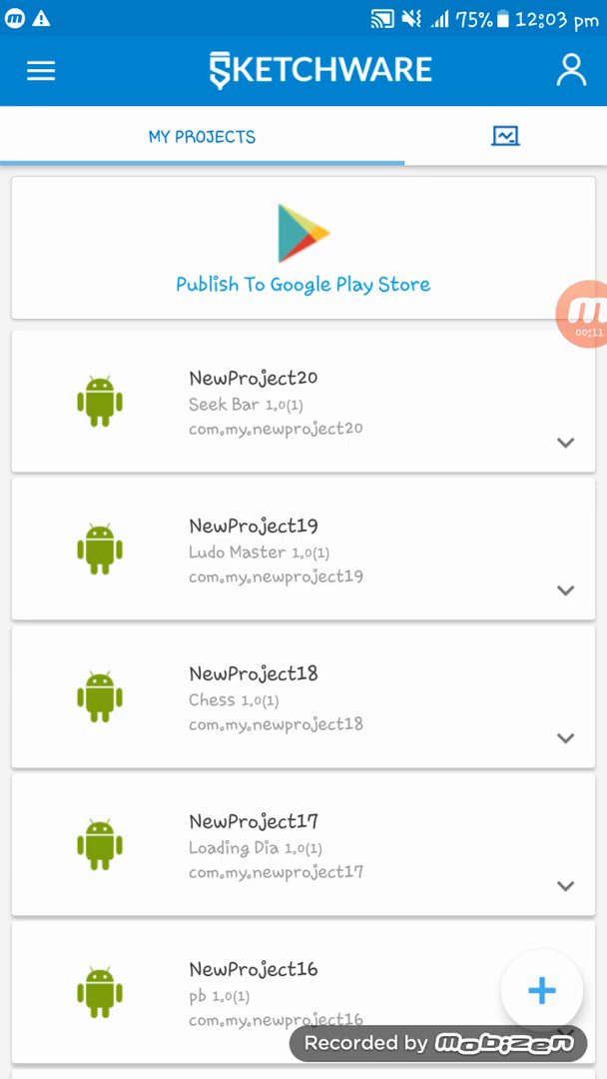
- Create a new Sketchware project named Subway Surfers and open its layout editor
left_click(542, 991)
type("Subway Surfers")
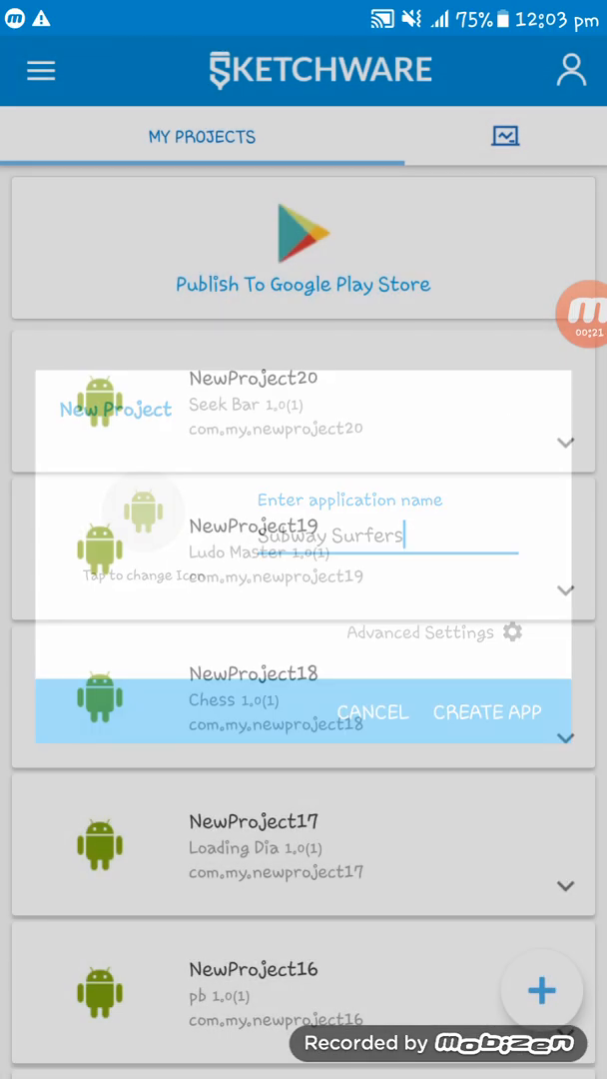
left_click(487, 712)
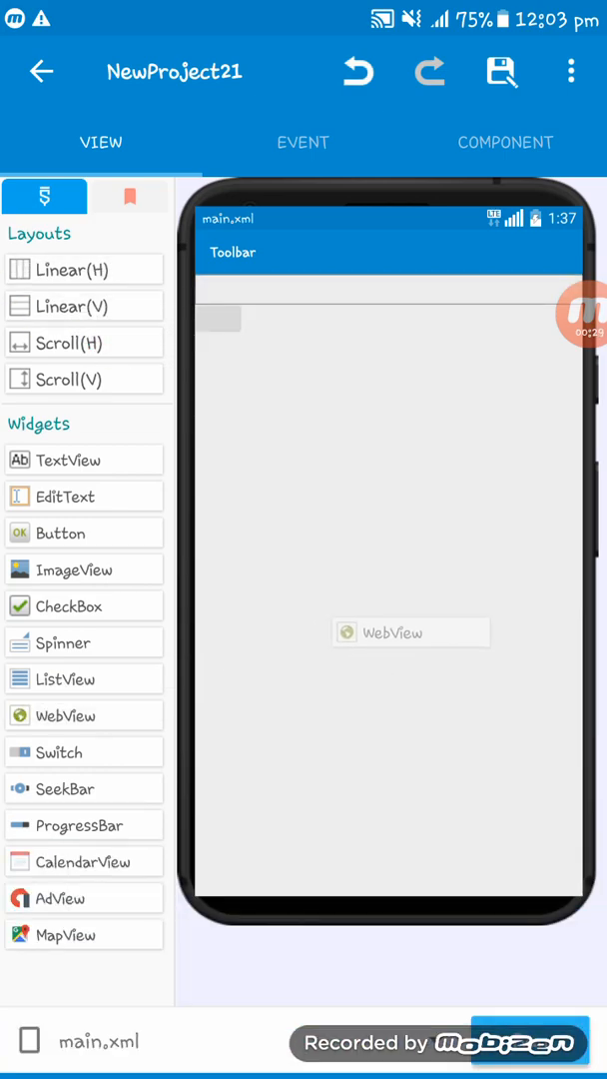
- Place a TextView and Button row above the WebView and begin editing the label text
left_click(409, 632)
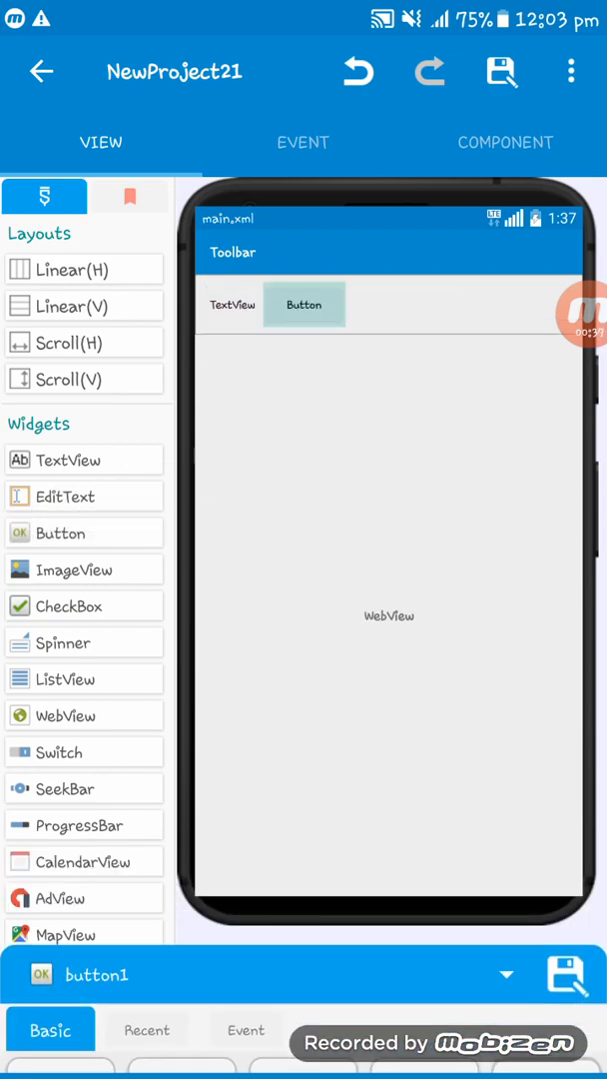
left_click(232, 303)
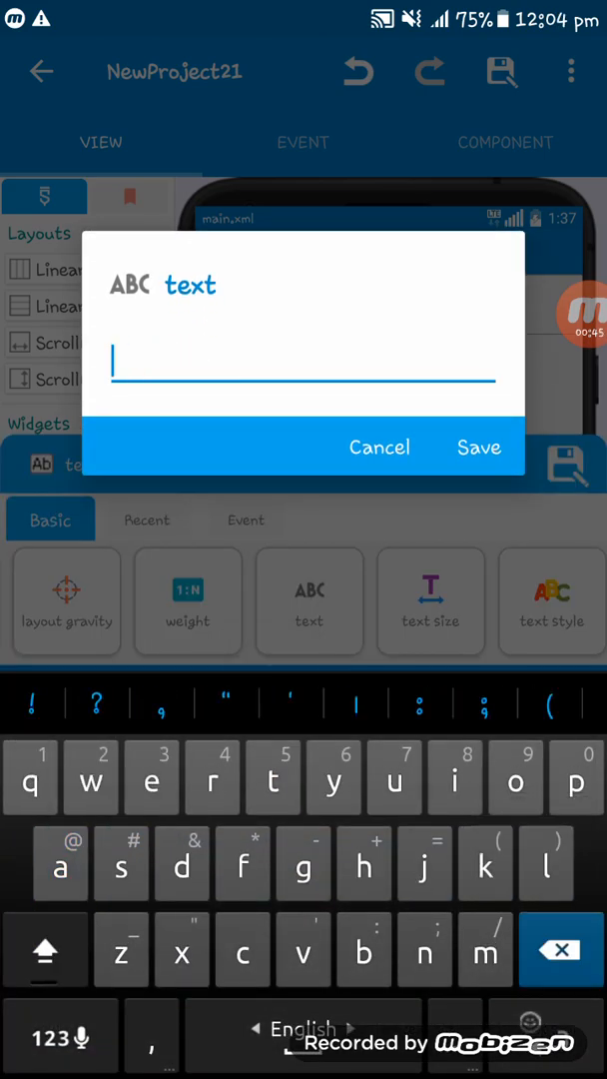
- Set textview1 to 'Subway Surfers' and button1 to 'Start' with larger text size, then show events
type("Subway Surfer")
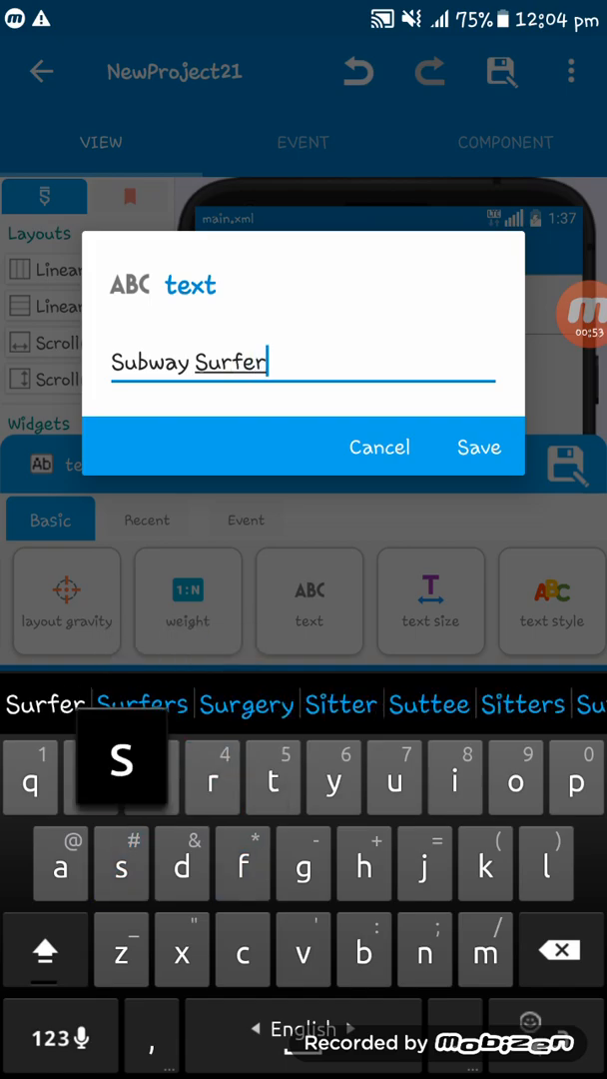
left_click(480, 446)
type("Star")
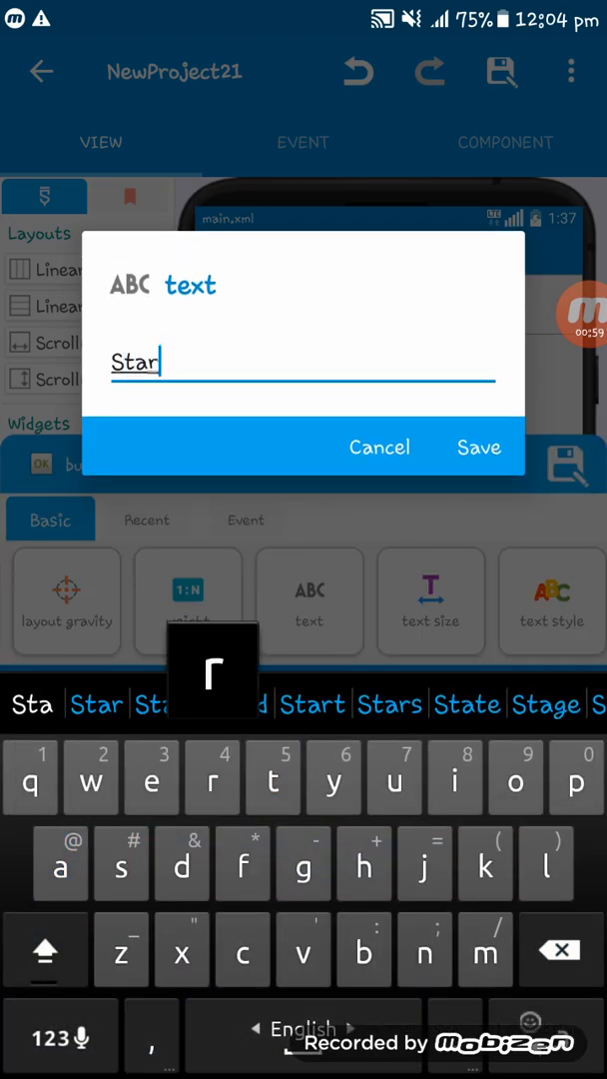
left_click(479, 445)
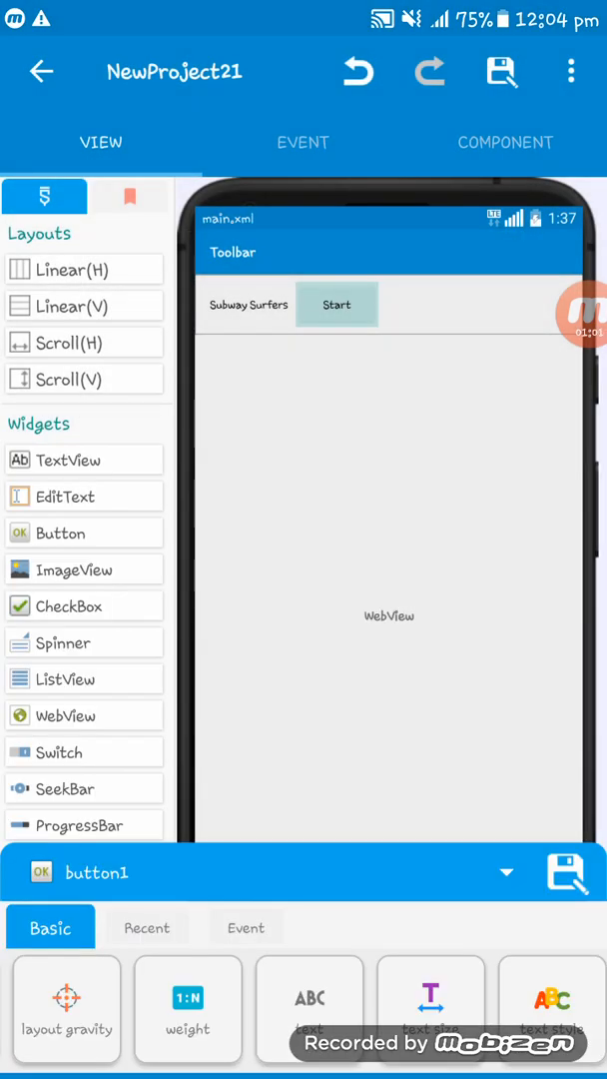
left_click(432, 1009)
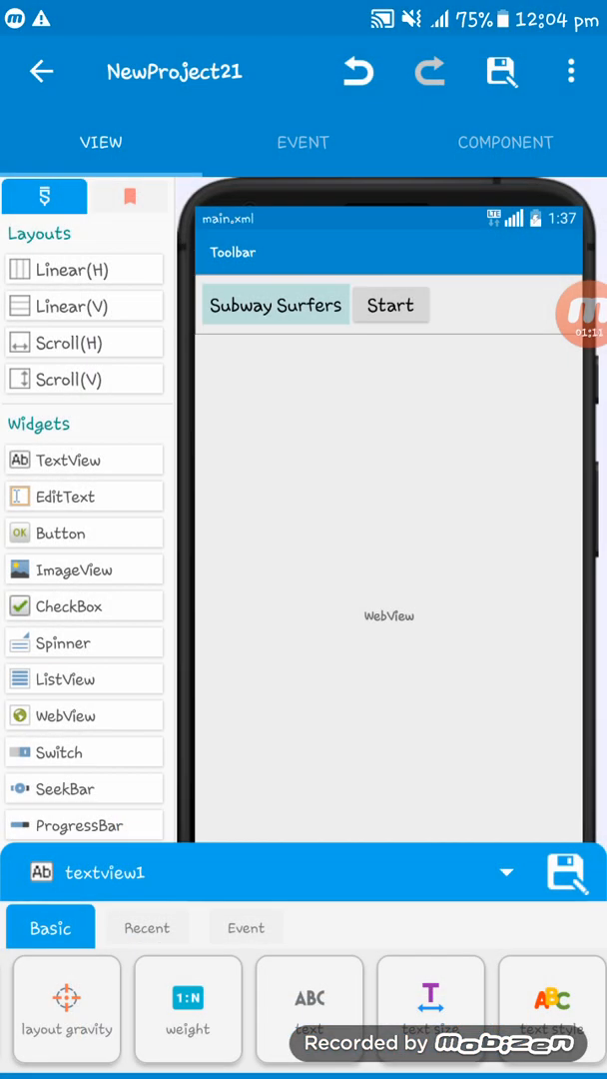
left_click(304, 142)
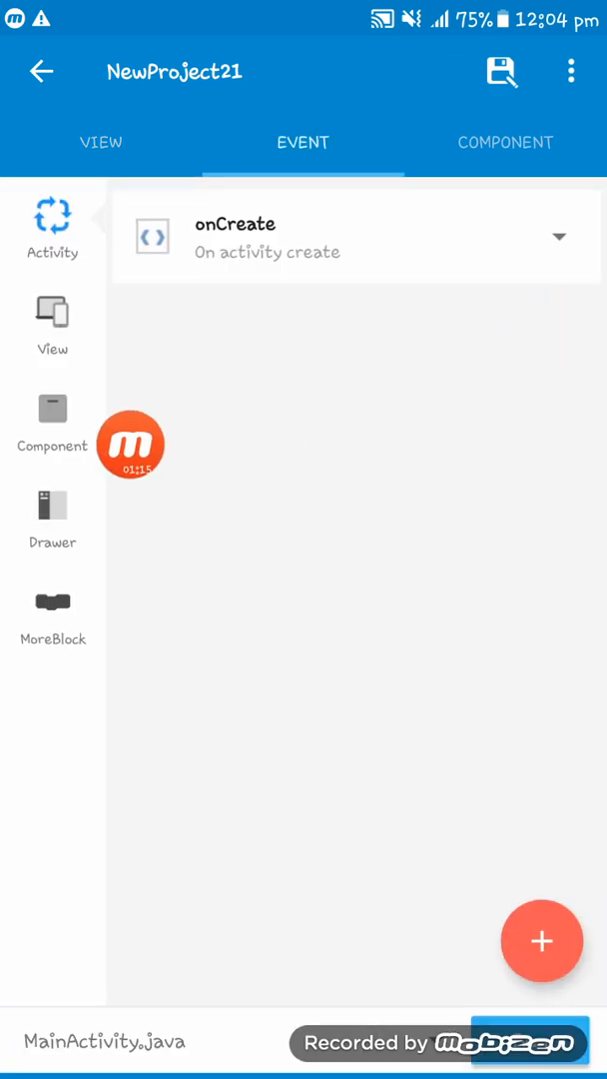
- Add a button1 onClick event and open its block editor
left_click(52, 315)
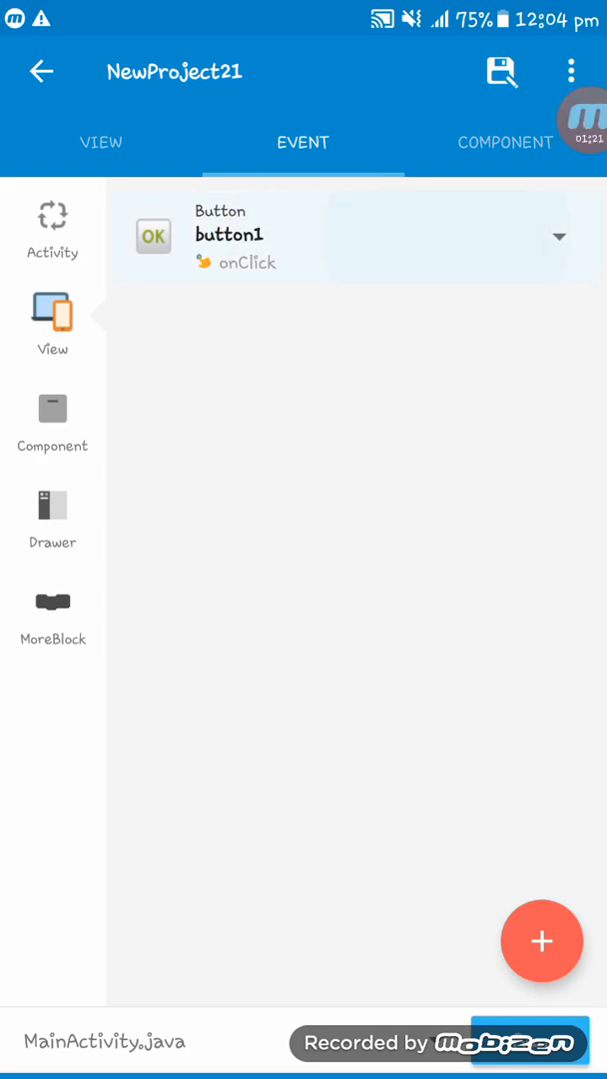
left_click(100, 142)
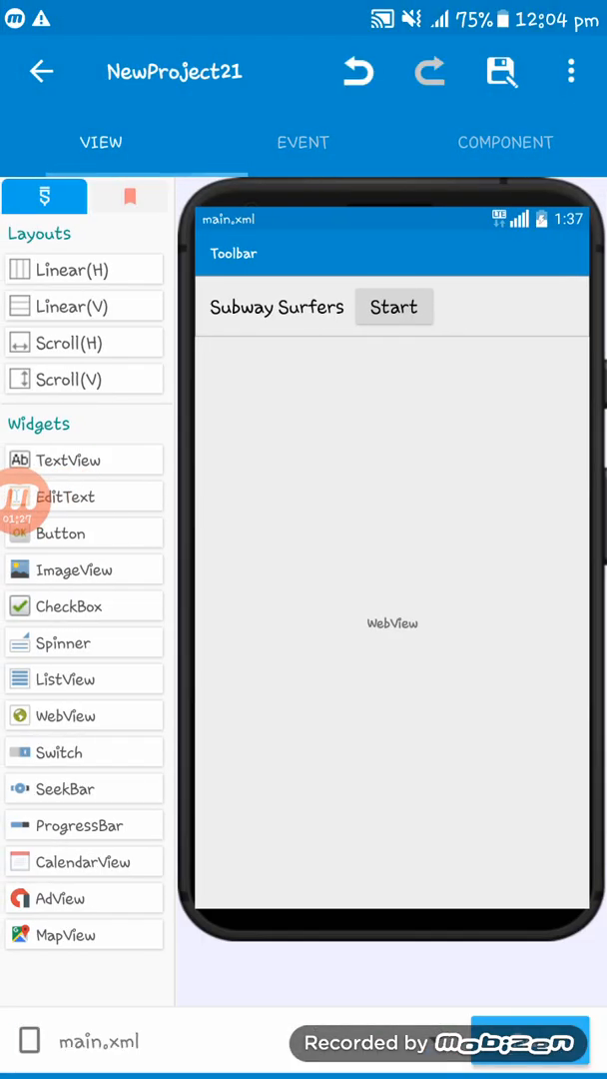
left_click(393, 623)
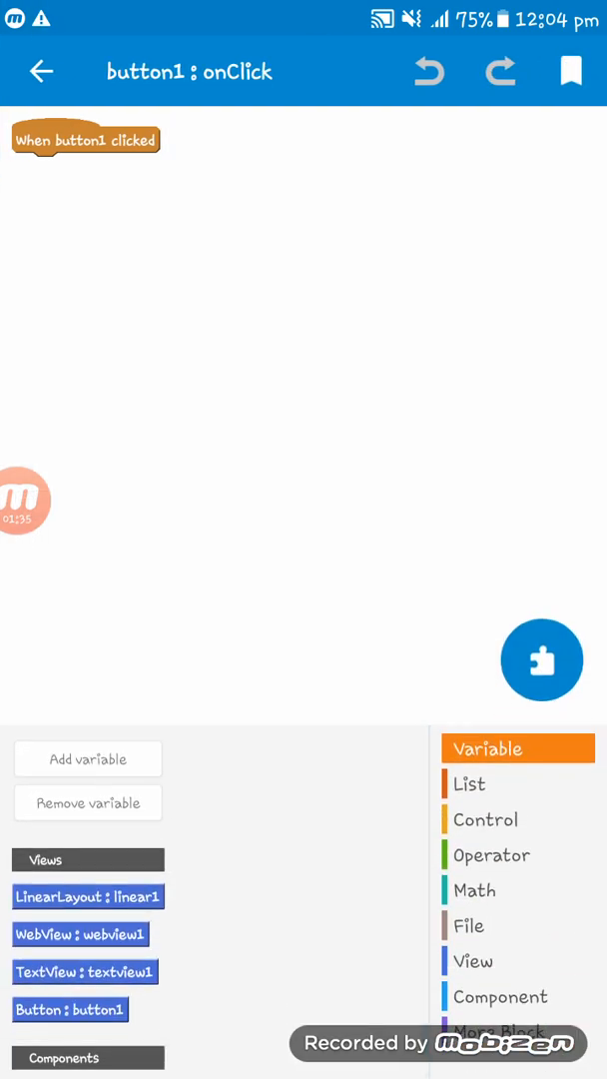
left_click(471, 959)
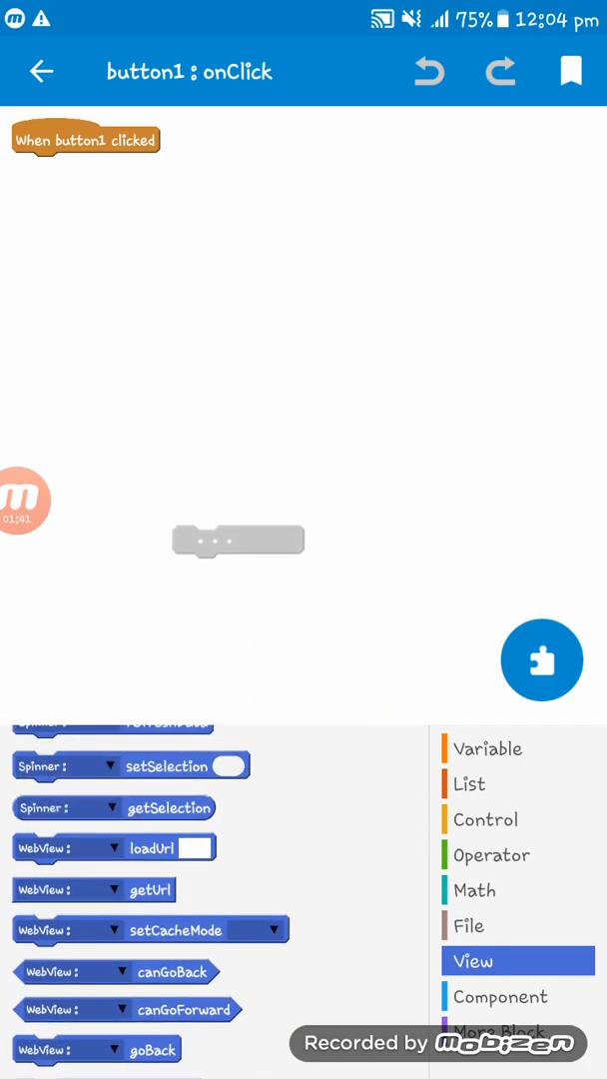
left_click_drag(112, 847, 114, 168)
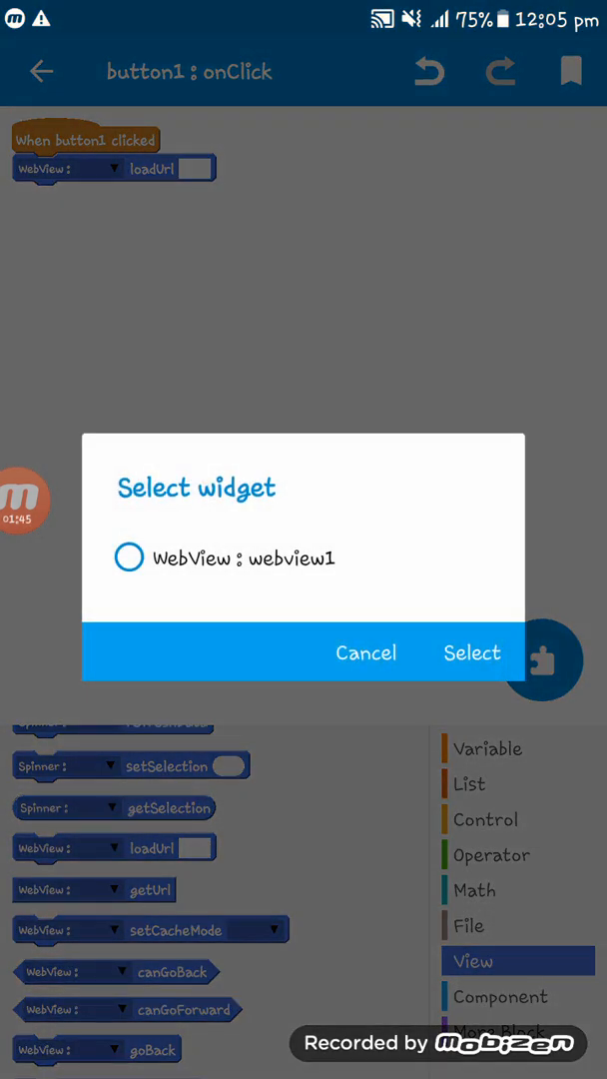
left_click(472, 651)
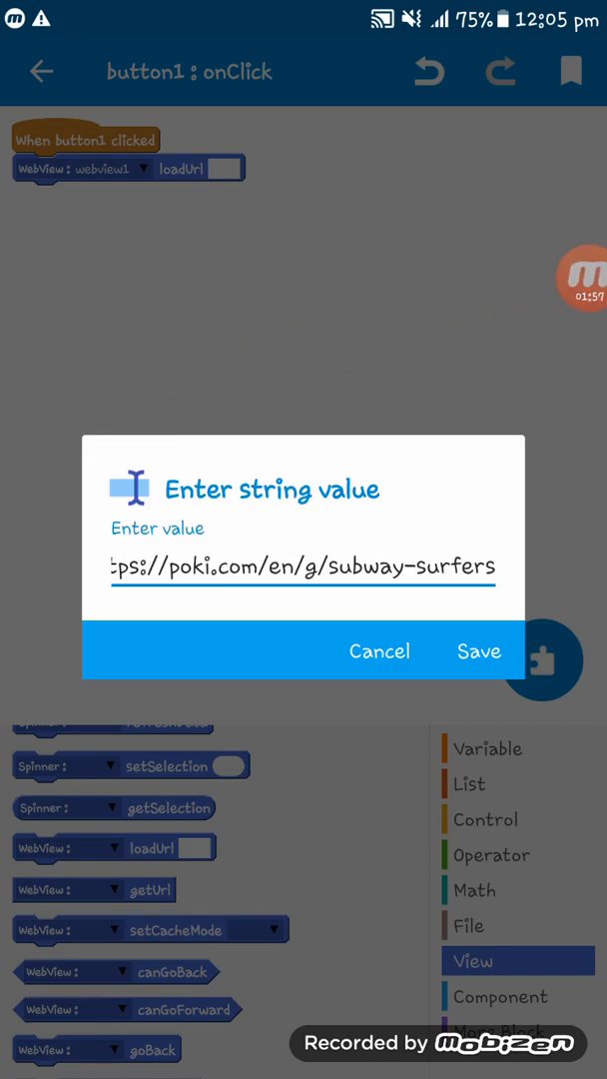
left_click(480, 652)
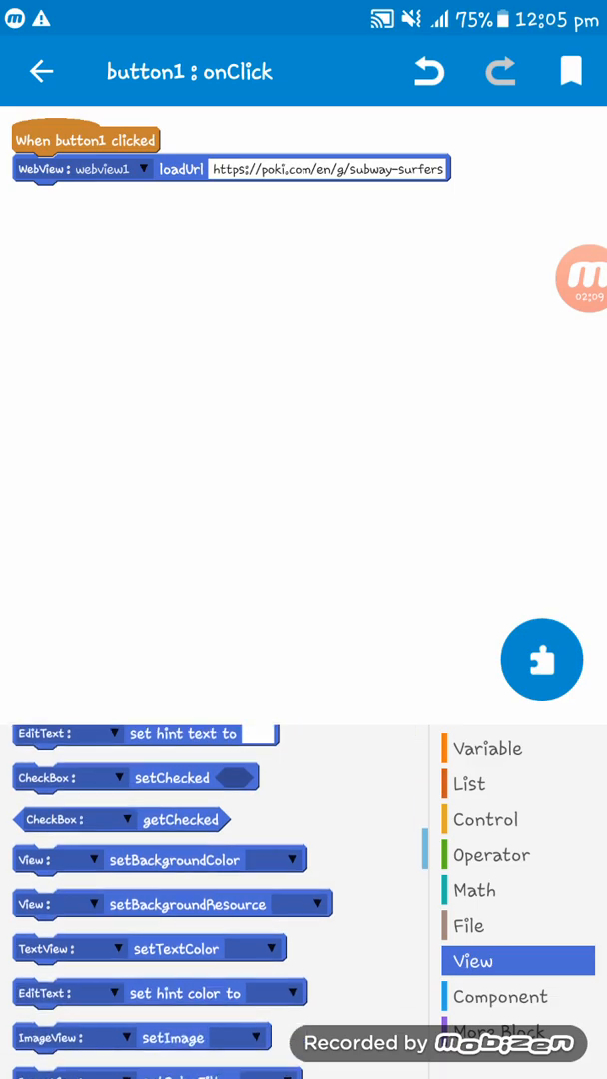
- Add a setText block so the click sets textview1 to 'Playing'
scroll("down", 3)
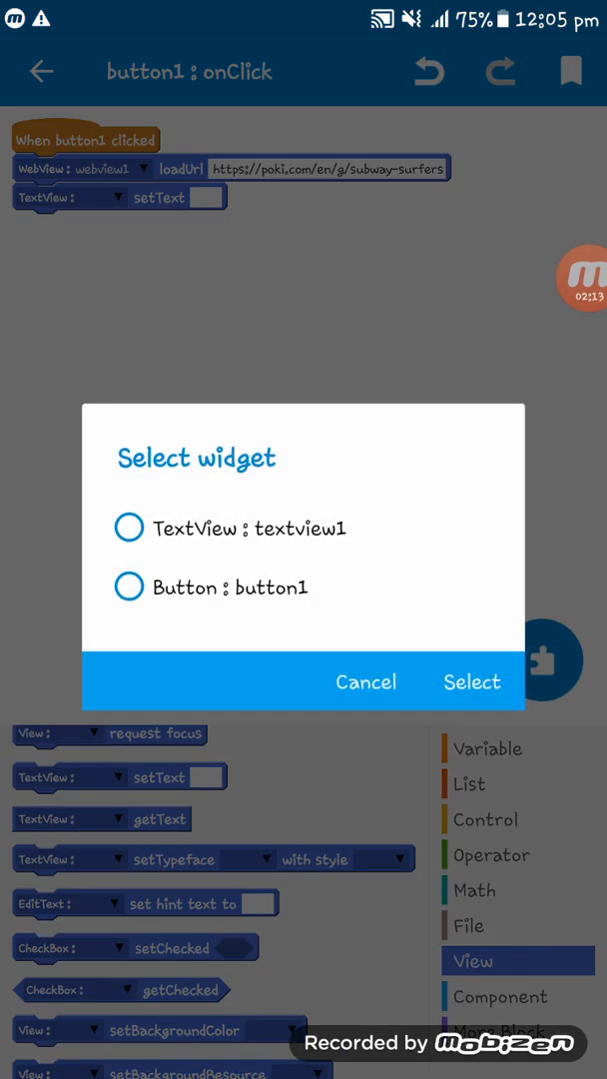
left_click(472, 682)
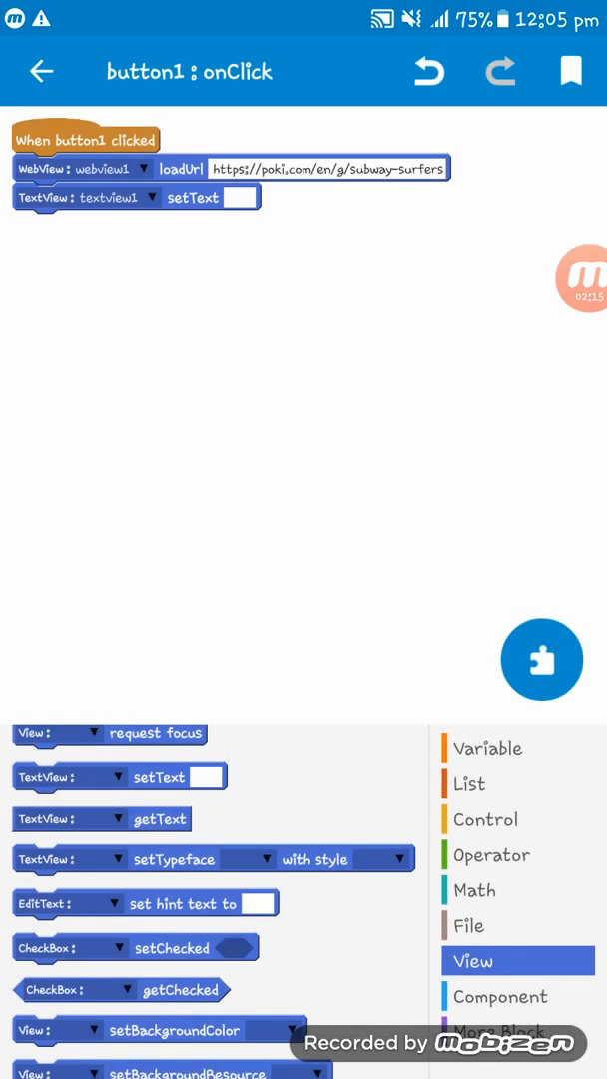
left_click(247, 196)
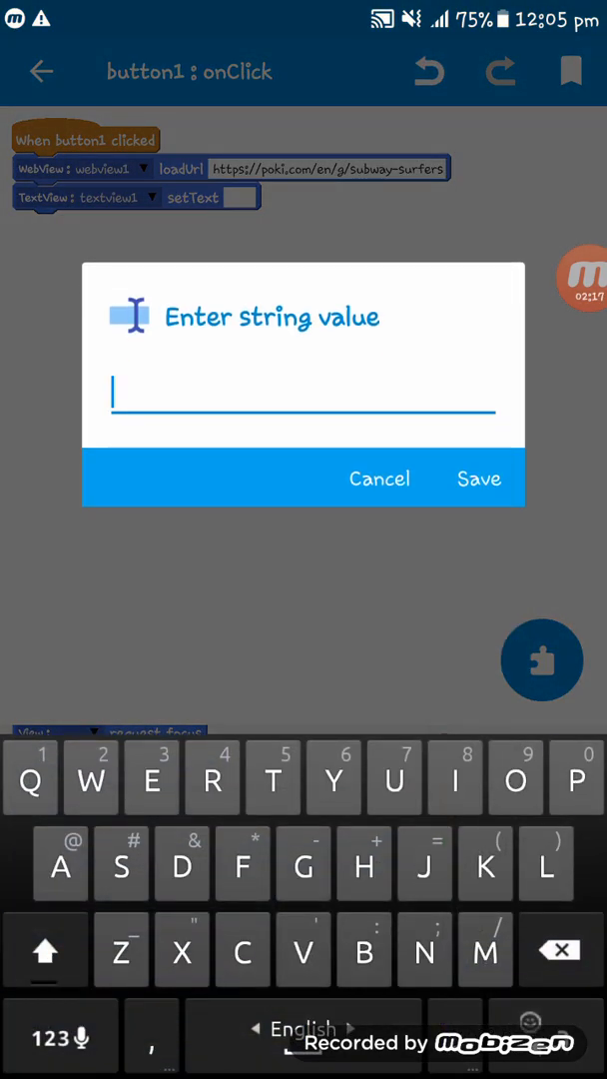
type("Playin")
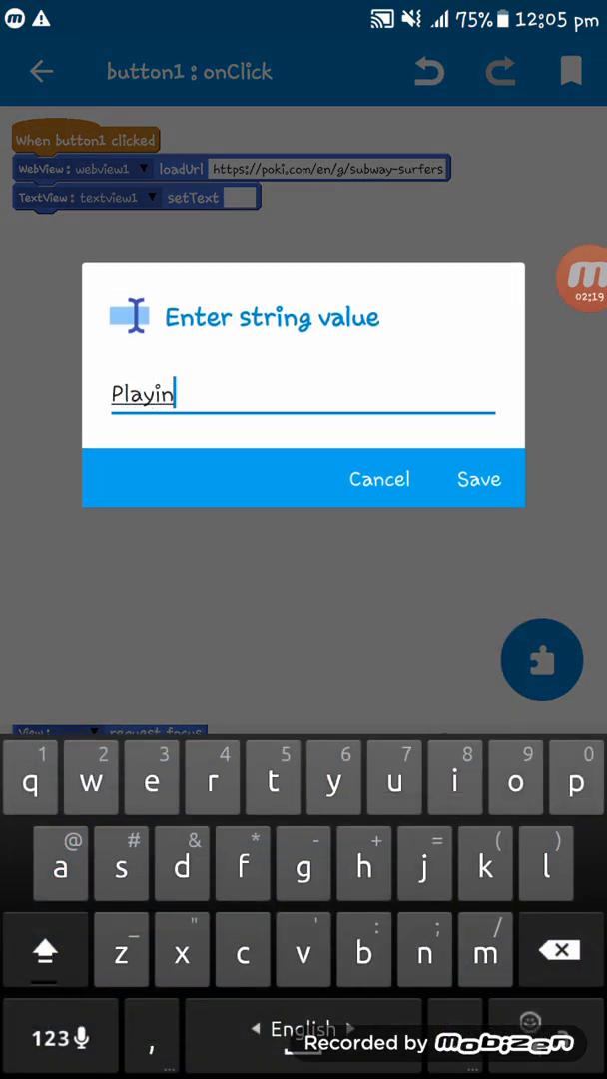
left_click(480, 479)
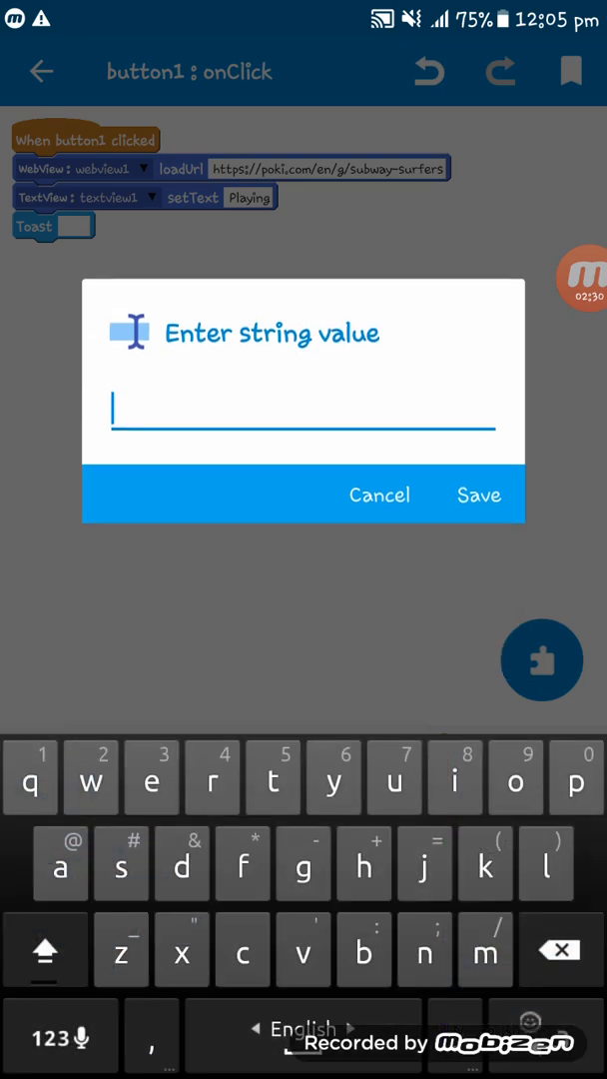
- Set the Toast message to 'Game is starting' and run the build to install the app
type("Game i")
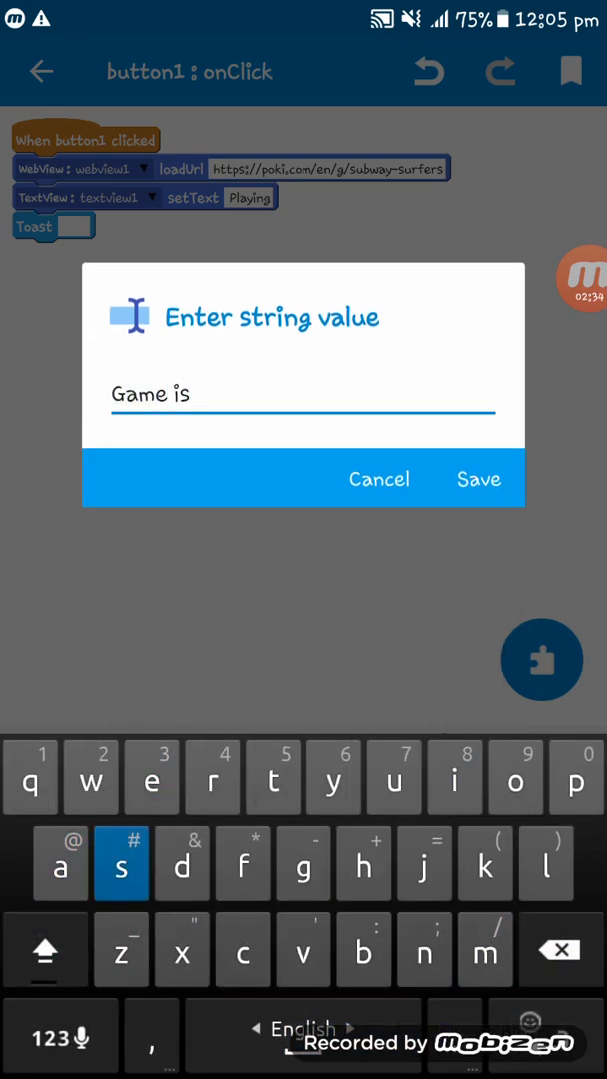
type("starti")
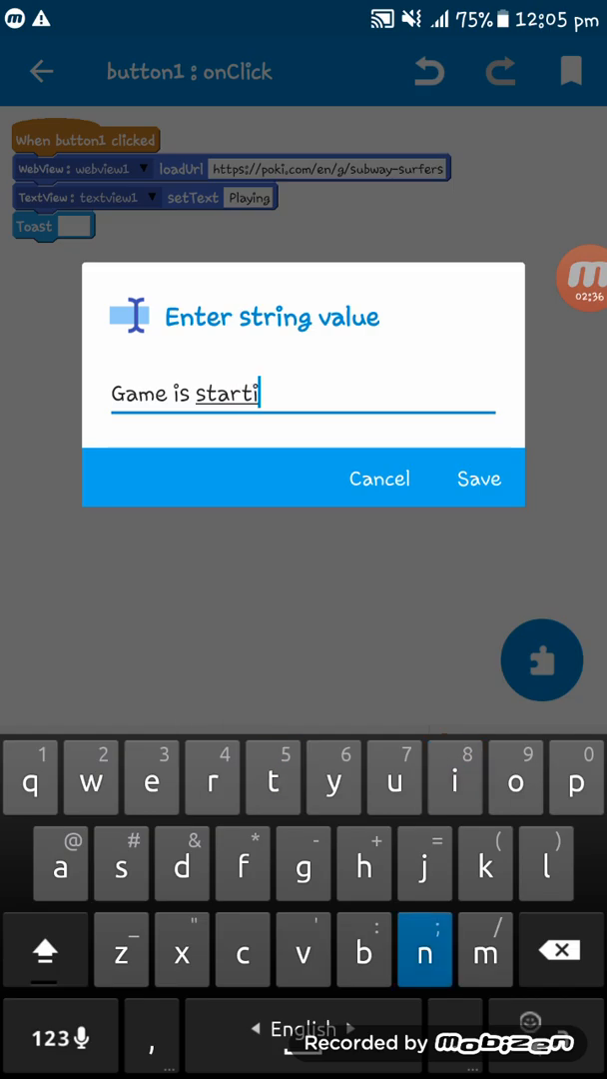
left_click(479, 479)
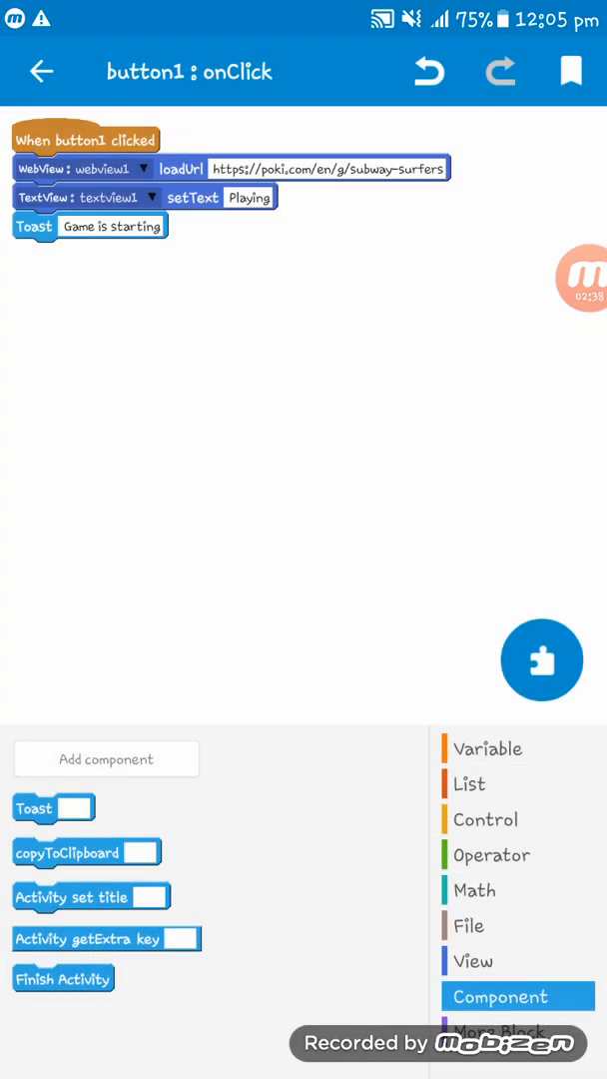
left_click(42, 72)
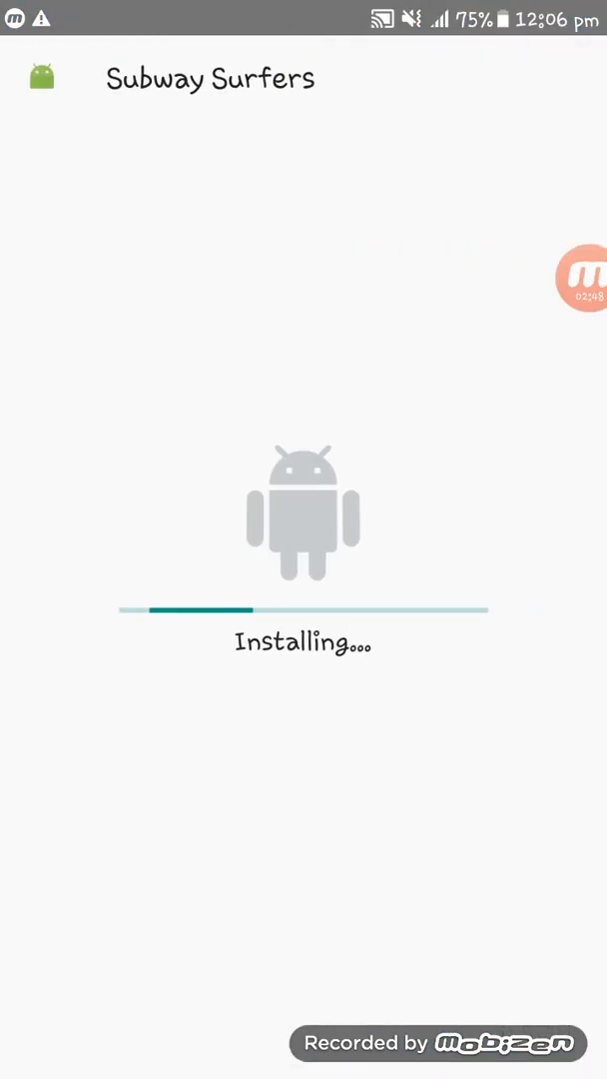
- Install the Subway Surfers APK and launch it from the installer
left_click_drag(304, 10, 304, 399)
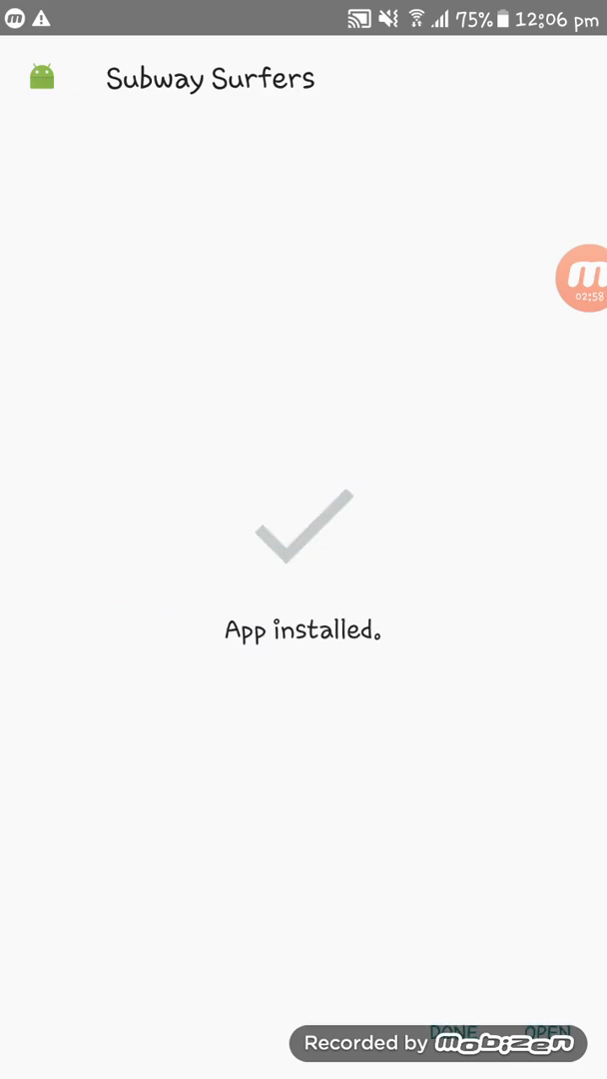
left_click(548, 1031)
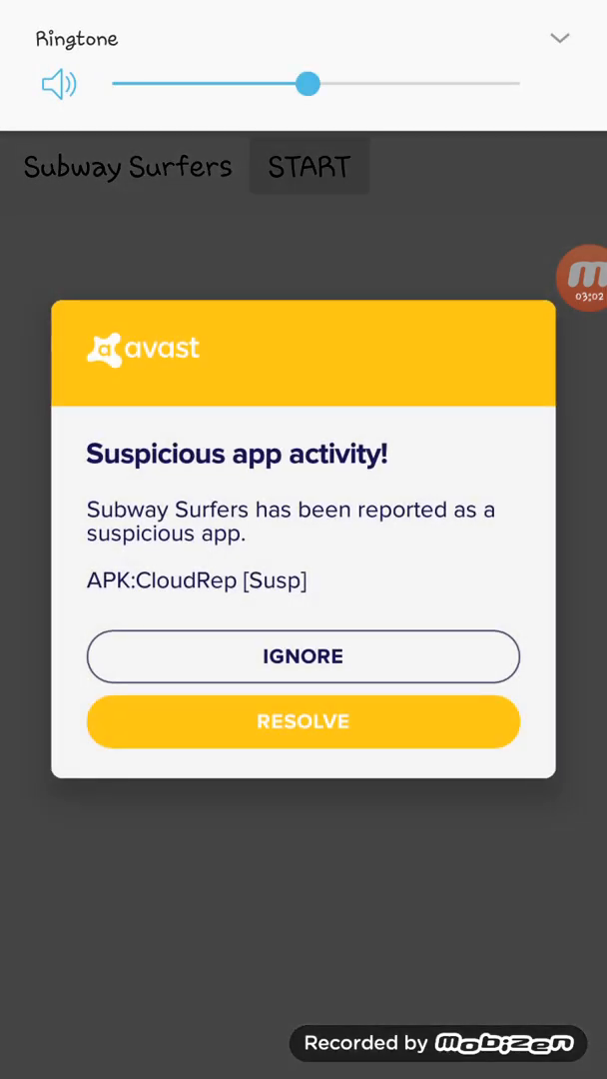
- Ignore the Avast warning and tap Start, showing 'Playing' and the 'Game is starting' toast
left_click(559, 38)
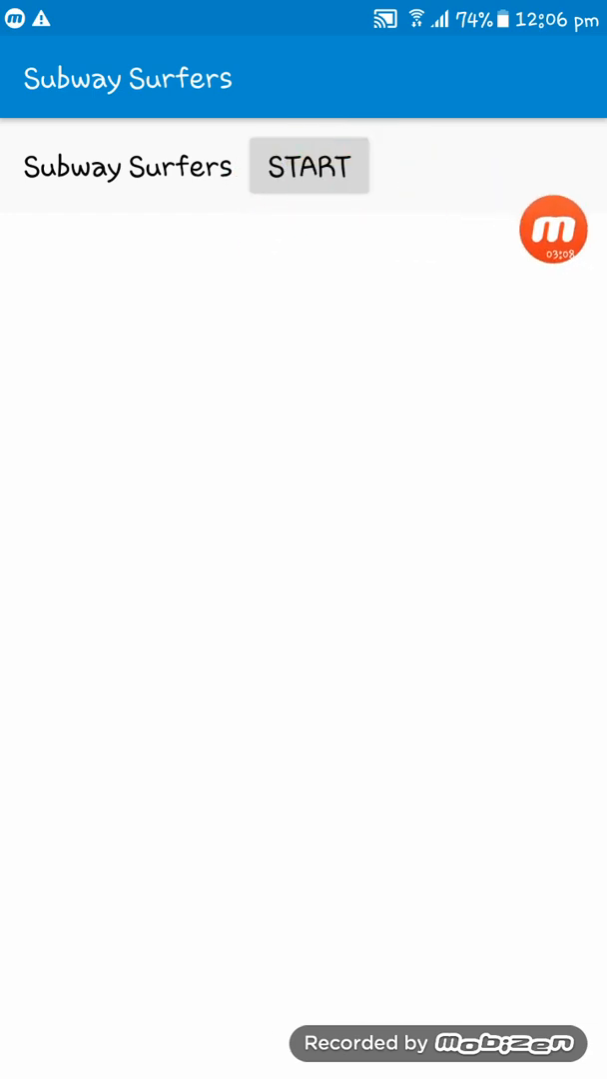
left_click(308, 164)
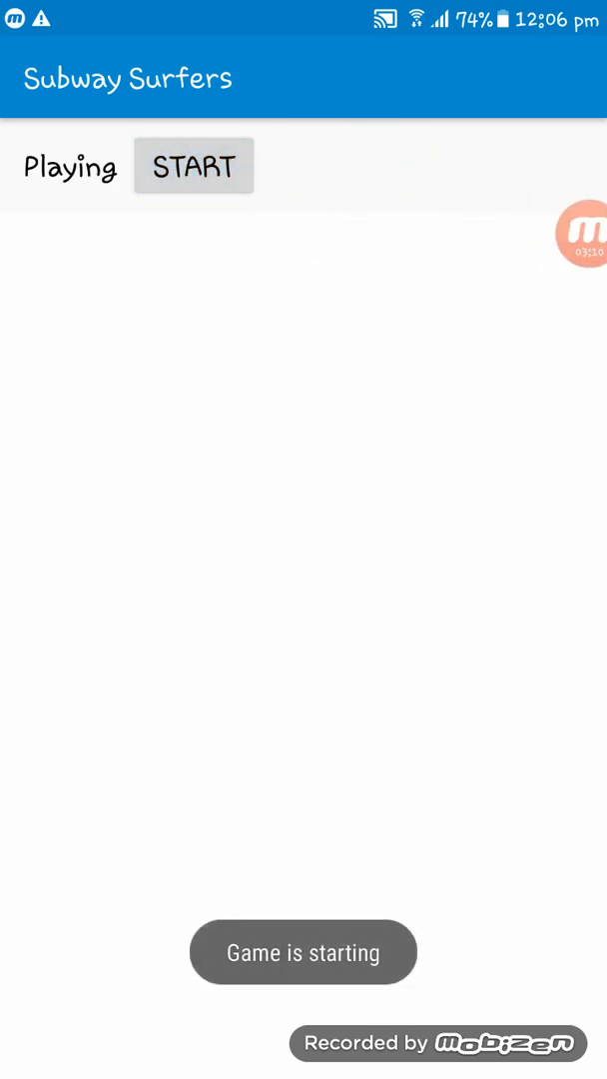